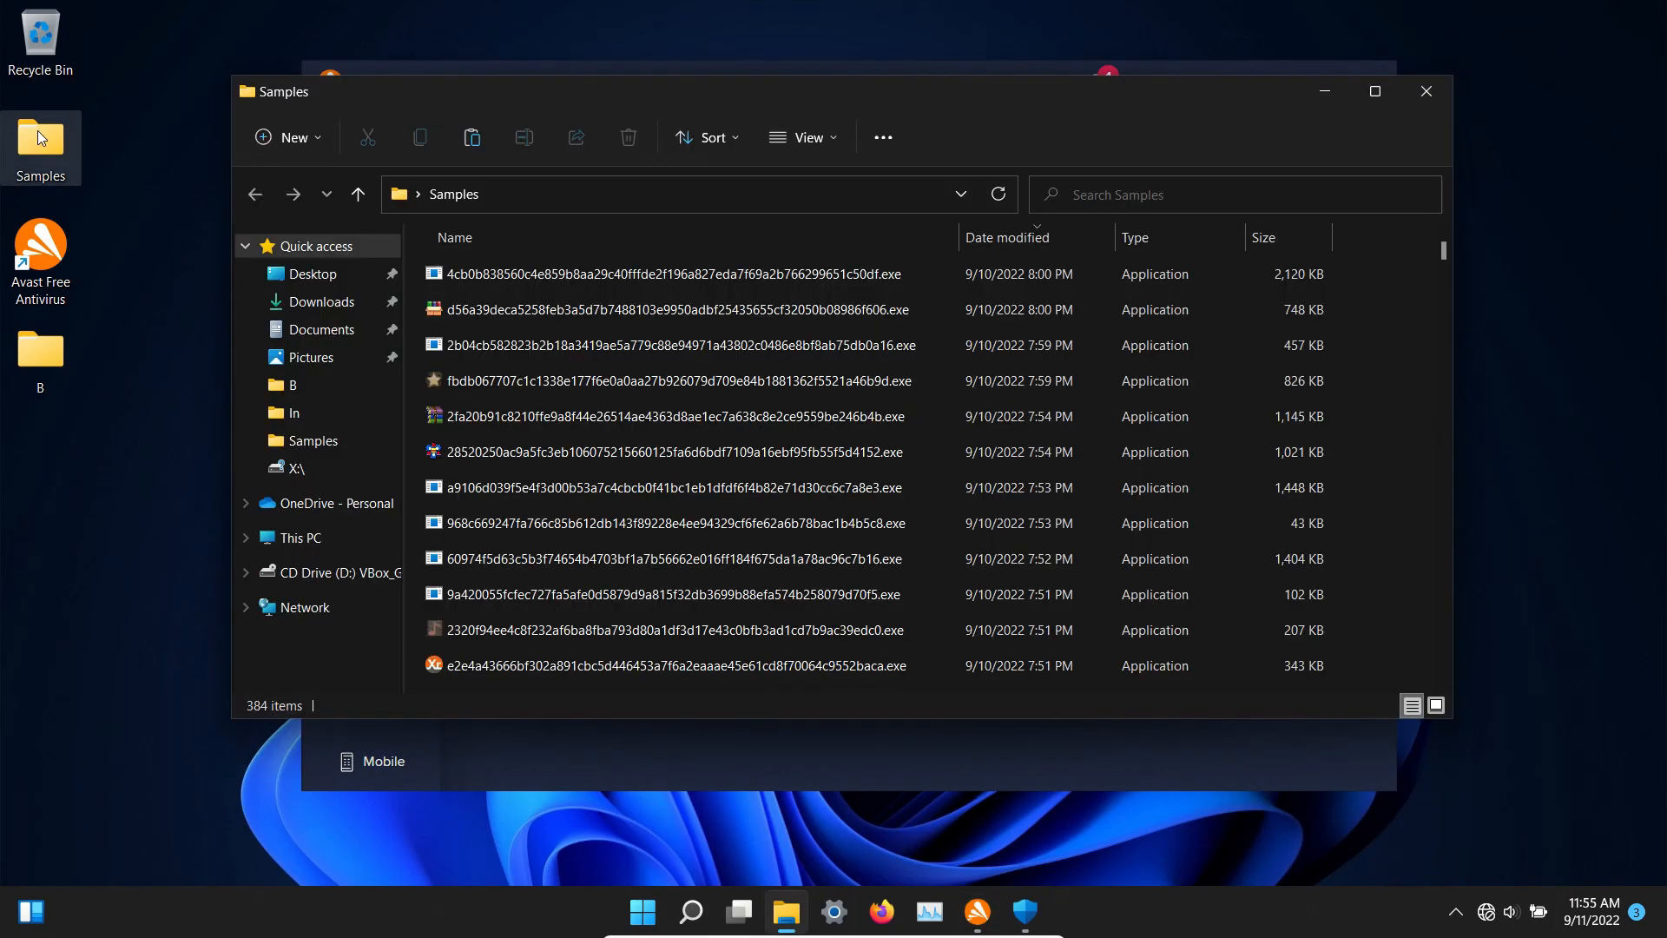
# Turn all Avast shields back on from the Status page and hide the Samples folder window
pyautogui.scroll(-3)
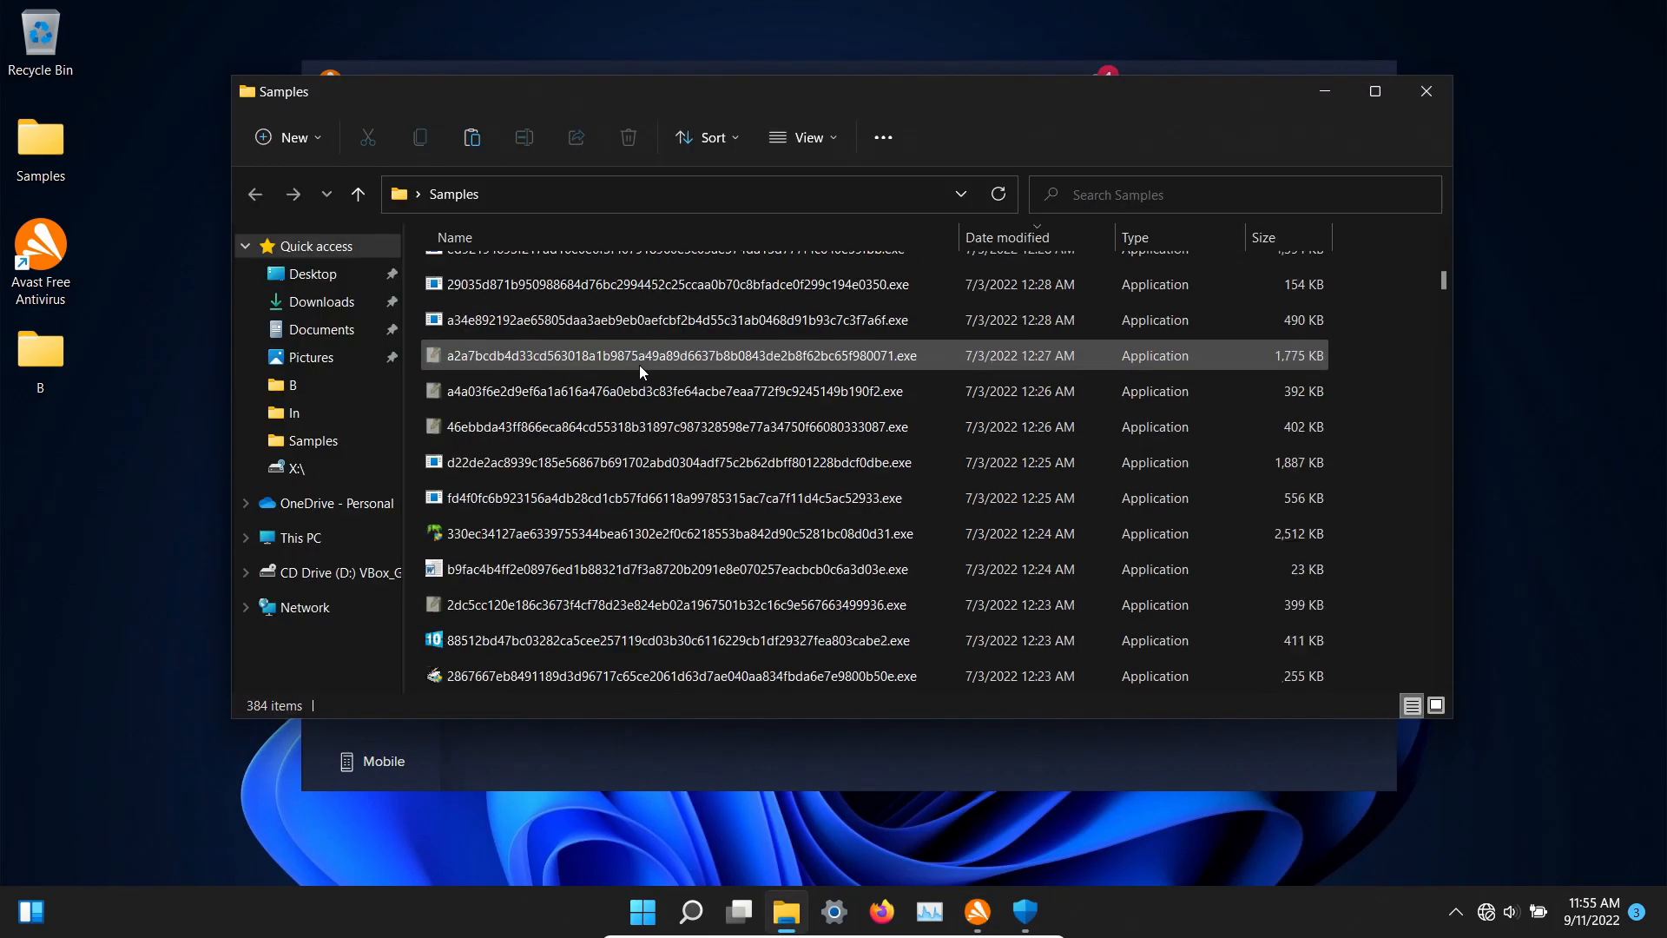
pyautogui.scroll(-3)
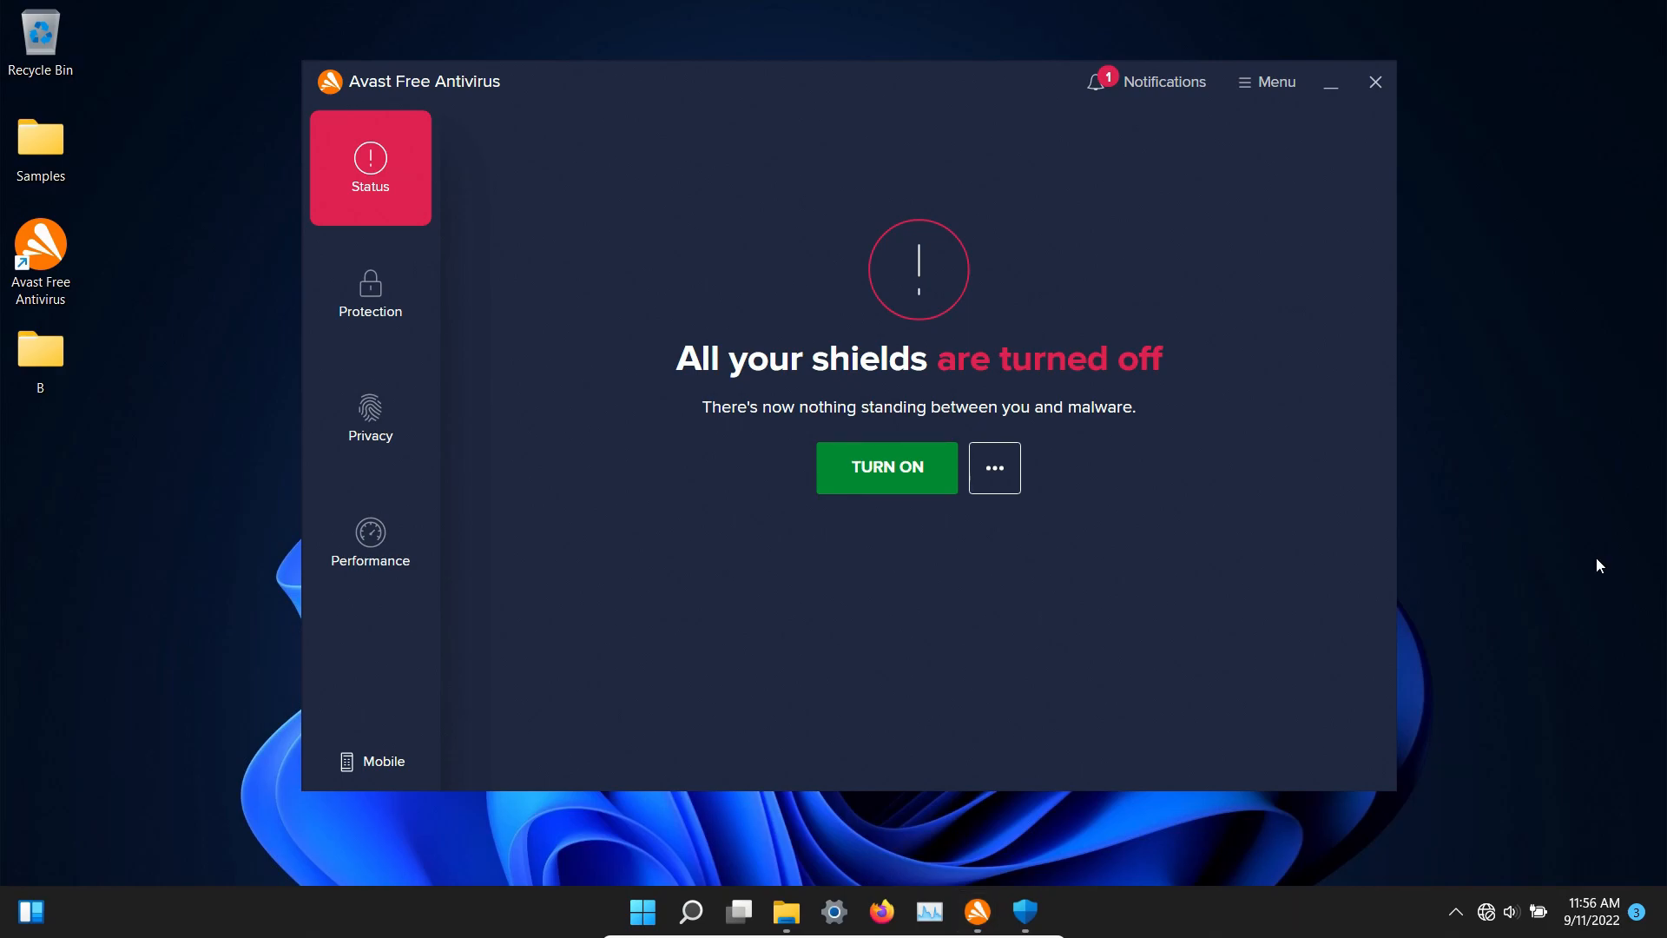
pyautogui.moveTo(1144, 490)
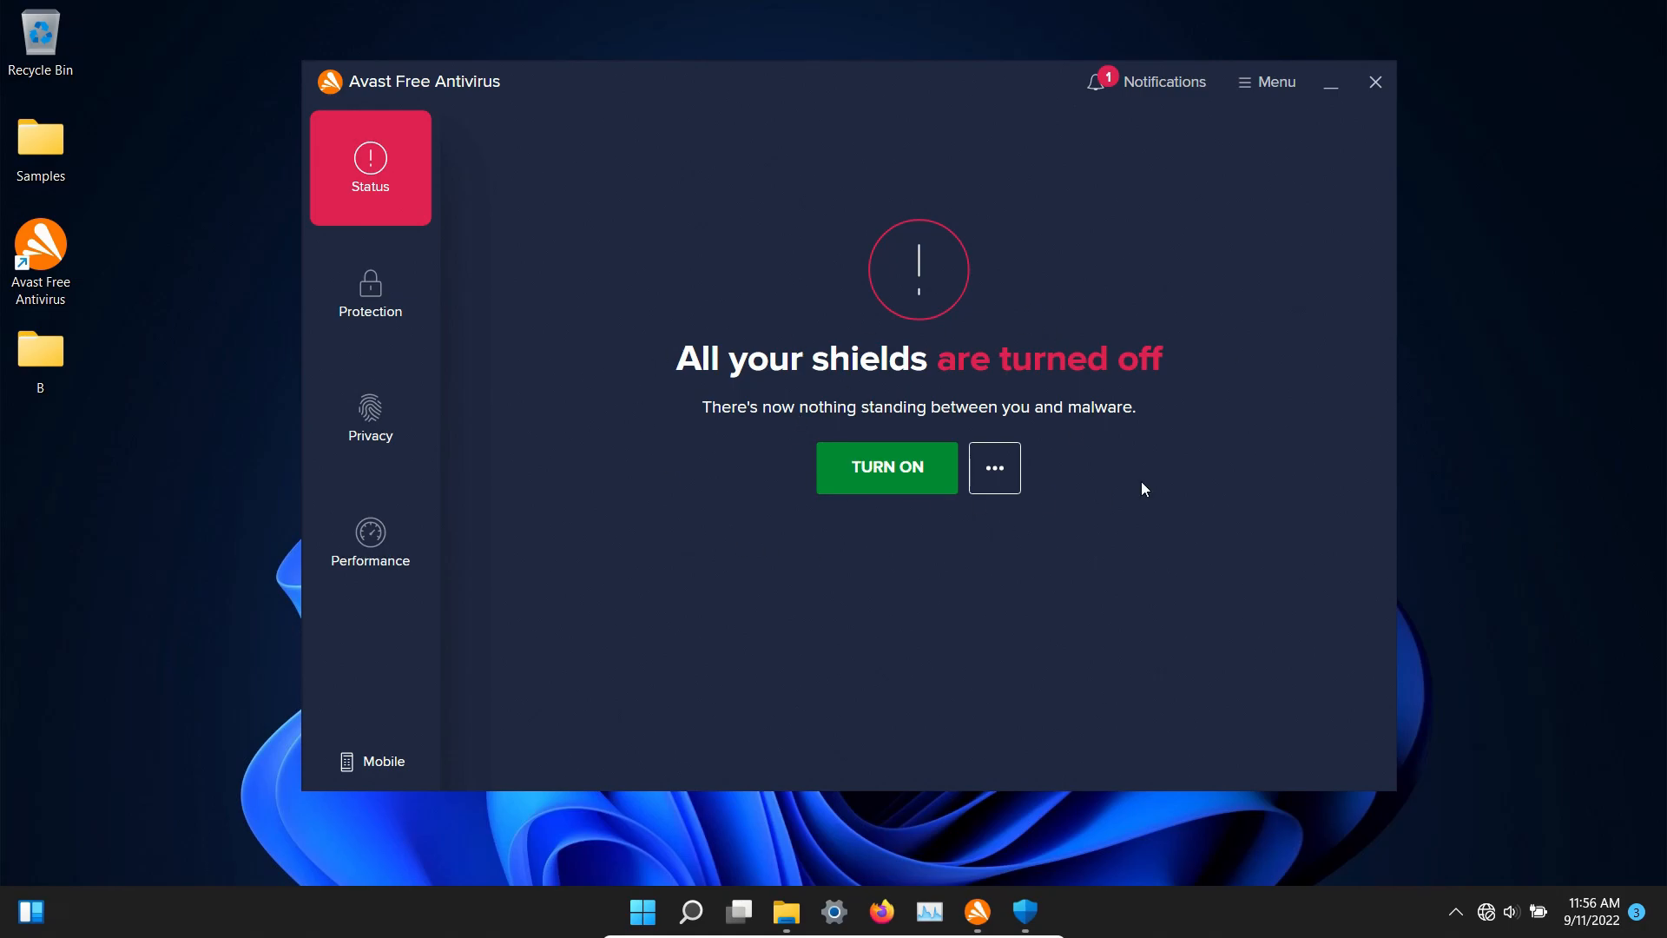
pyautogui.moveTo(1186, 482)
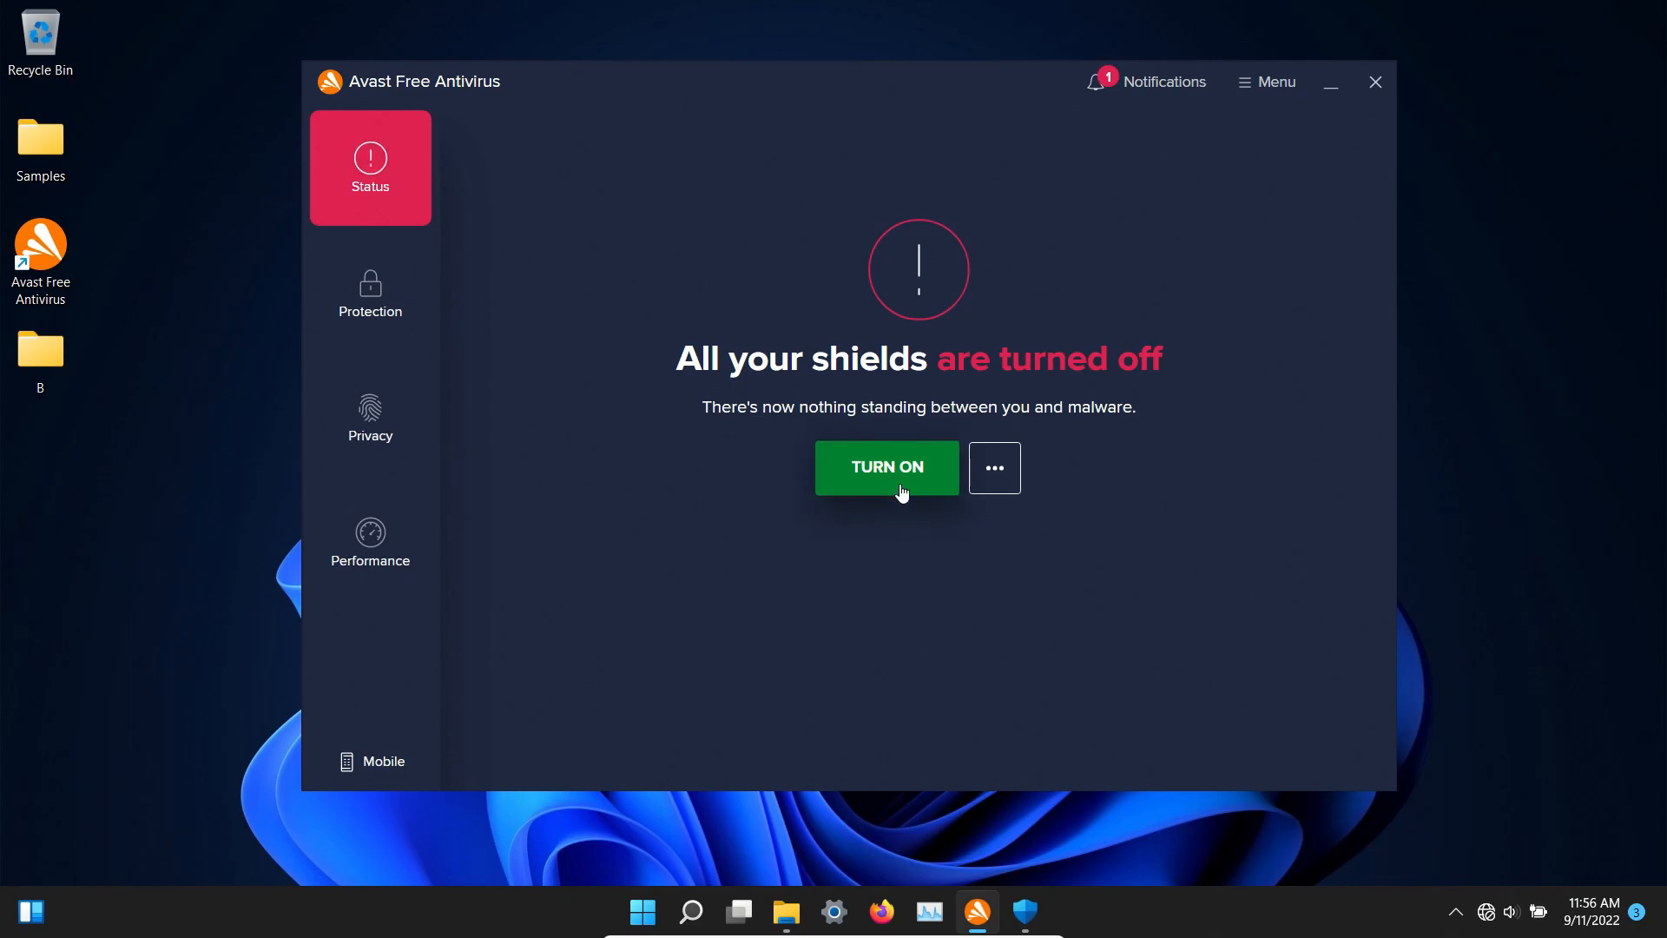
pyautogui.click(886, 467)
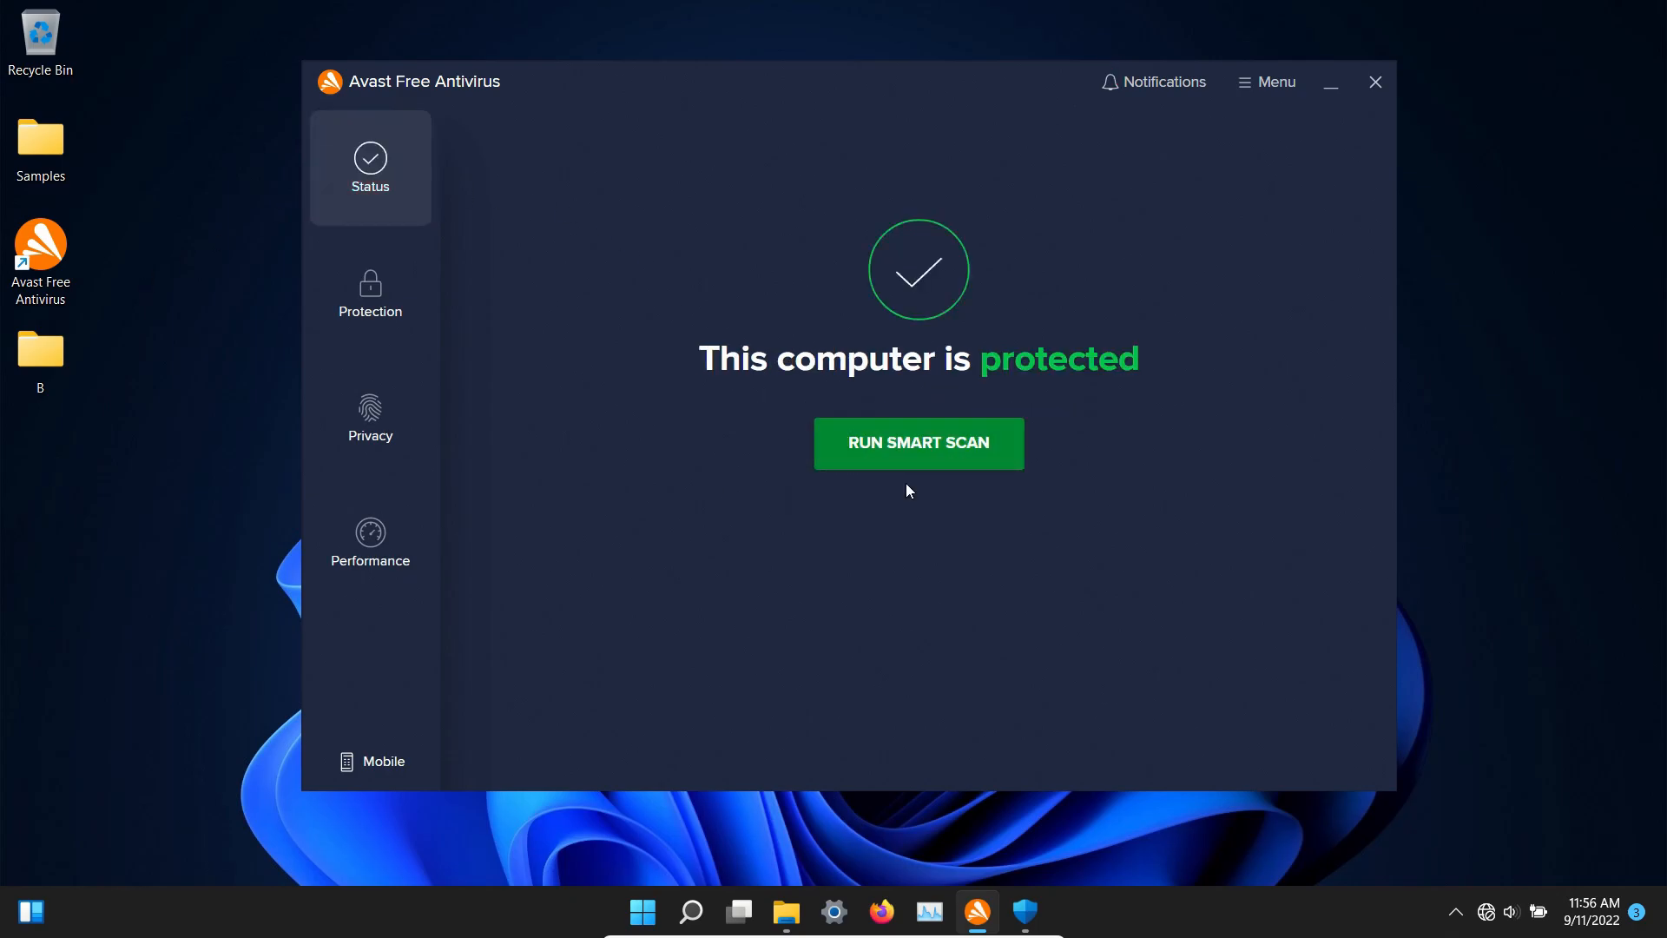
pyautogui.click(370, 292)
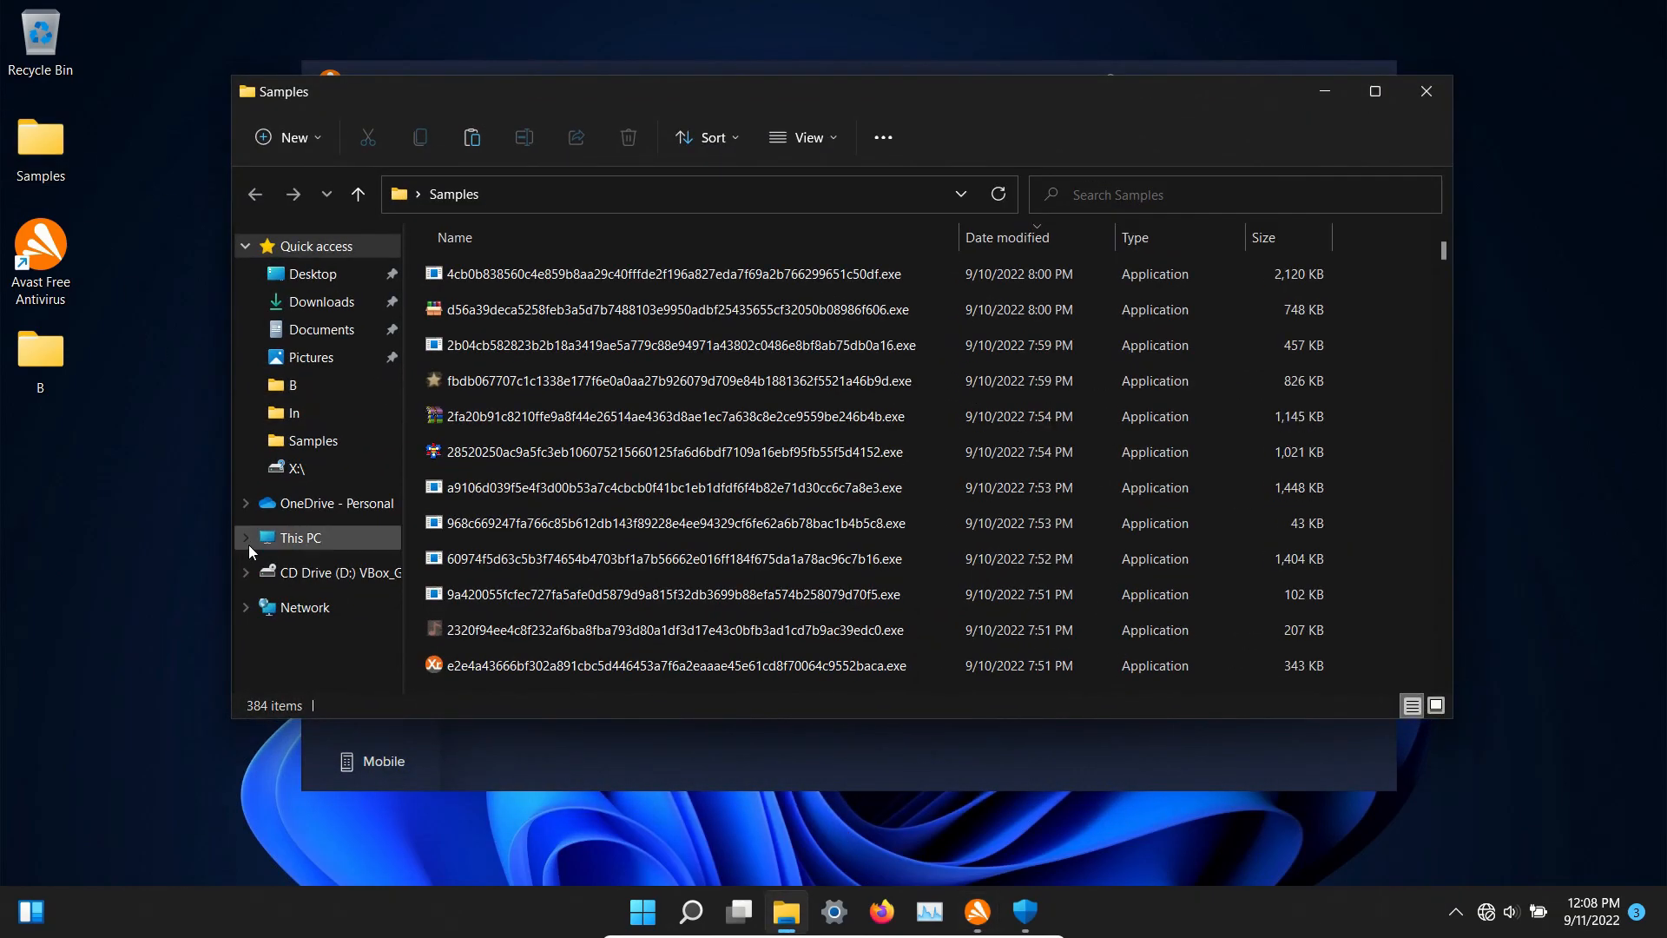
pyautogui.moveTo(1323, 90)
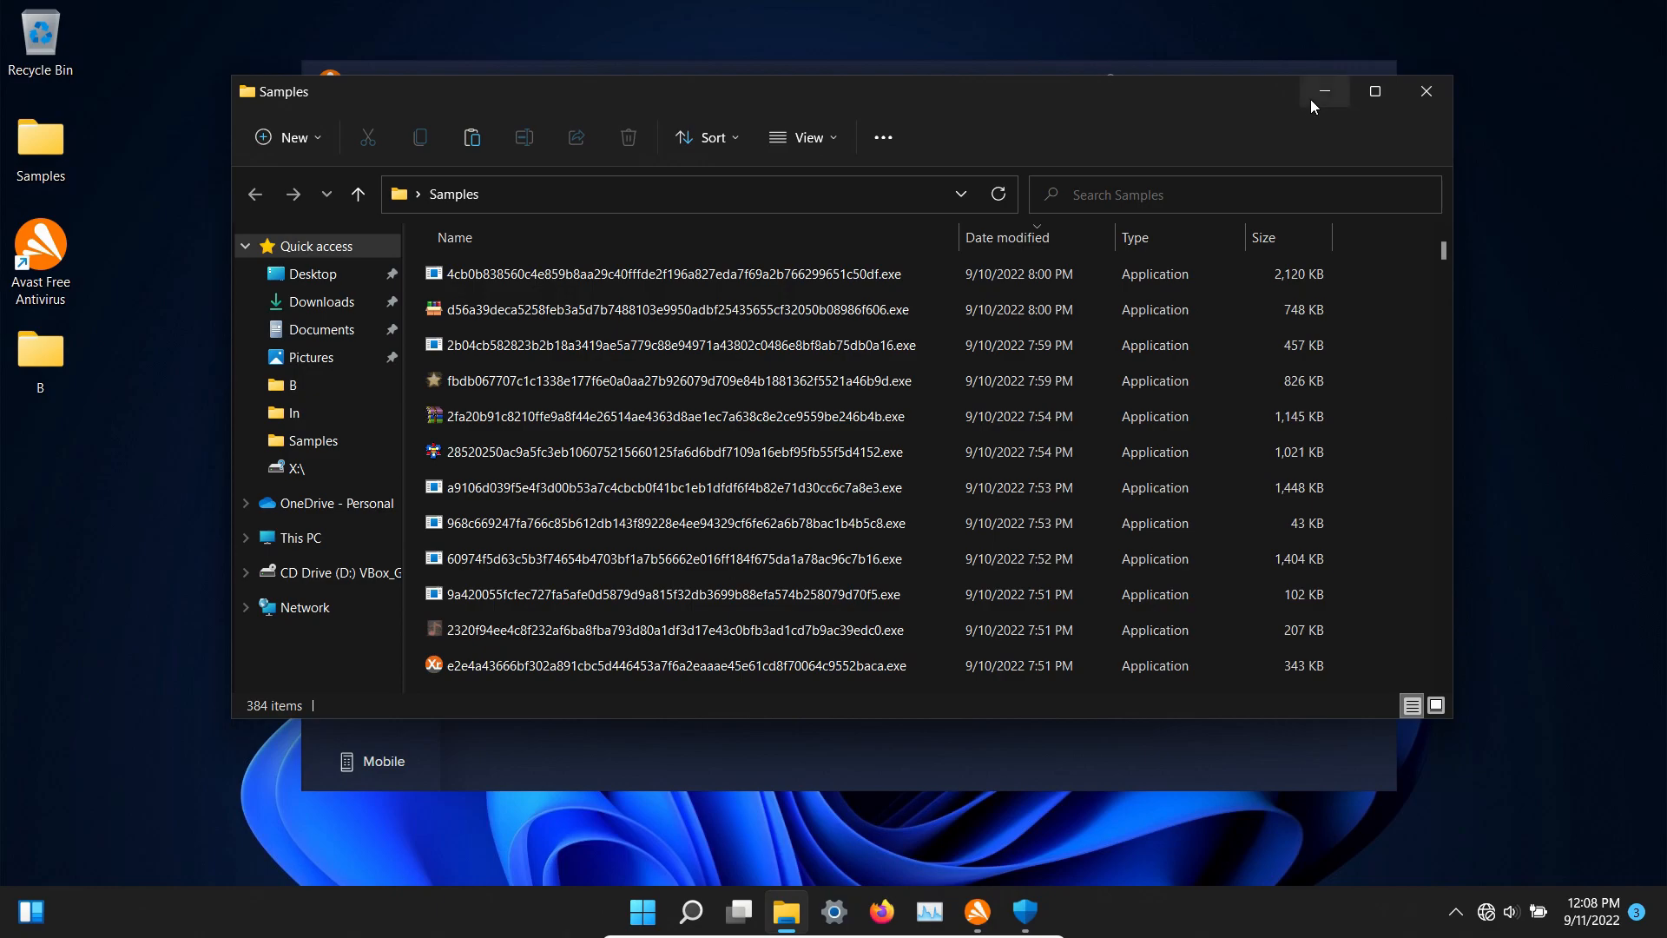
pyautogui.click(974, 911)
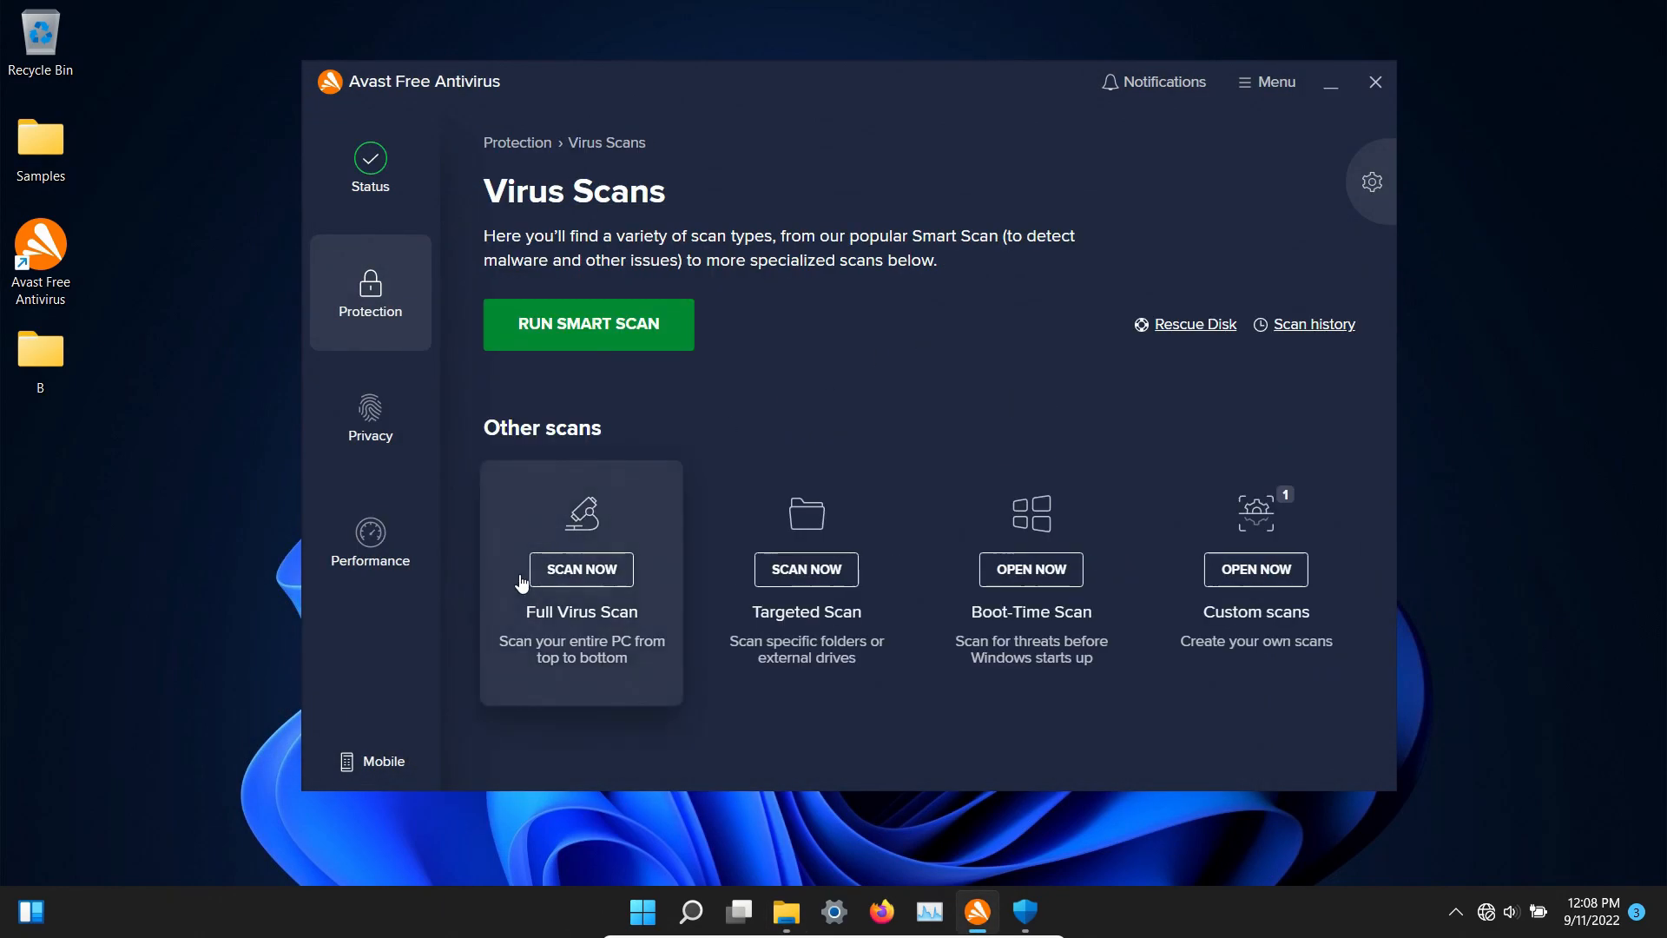
# Run a Full Virus Scan, select all 390 detected threats and resolve them into quarantine
pyautogui.click(580, 570)
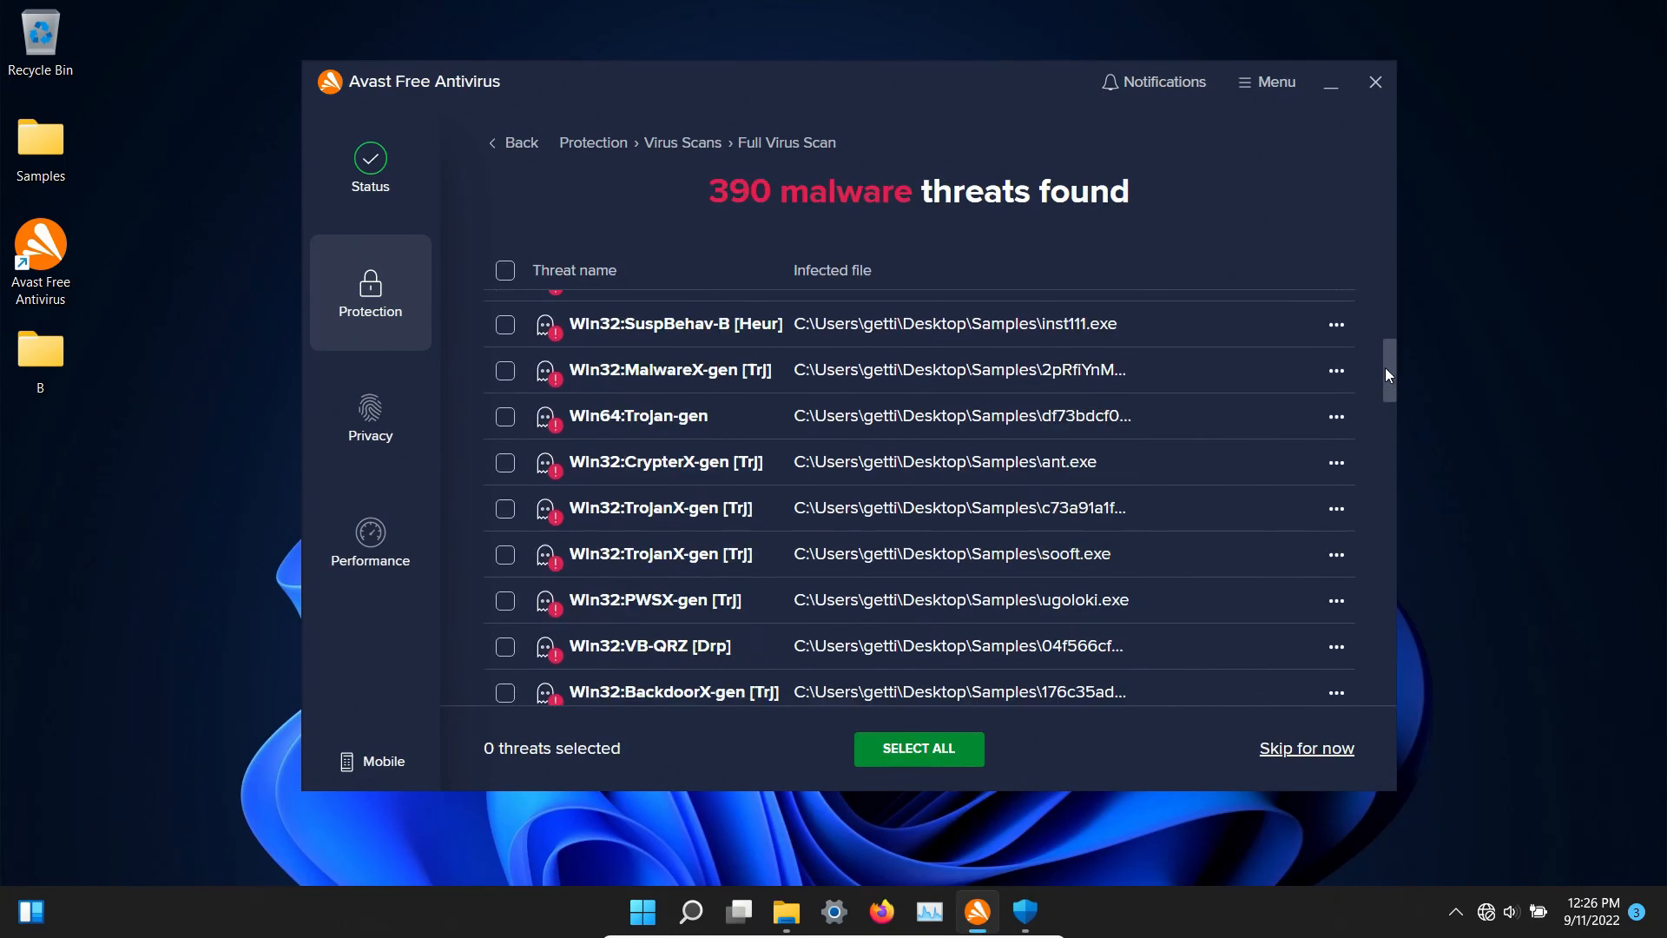
pyautogui.scroll(-3)
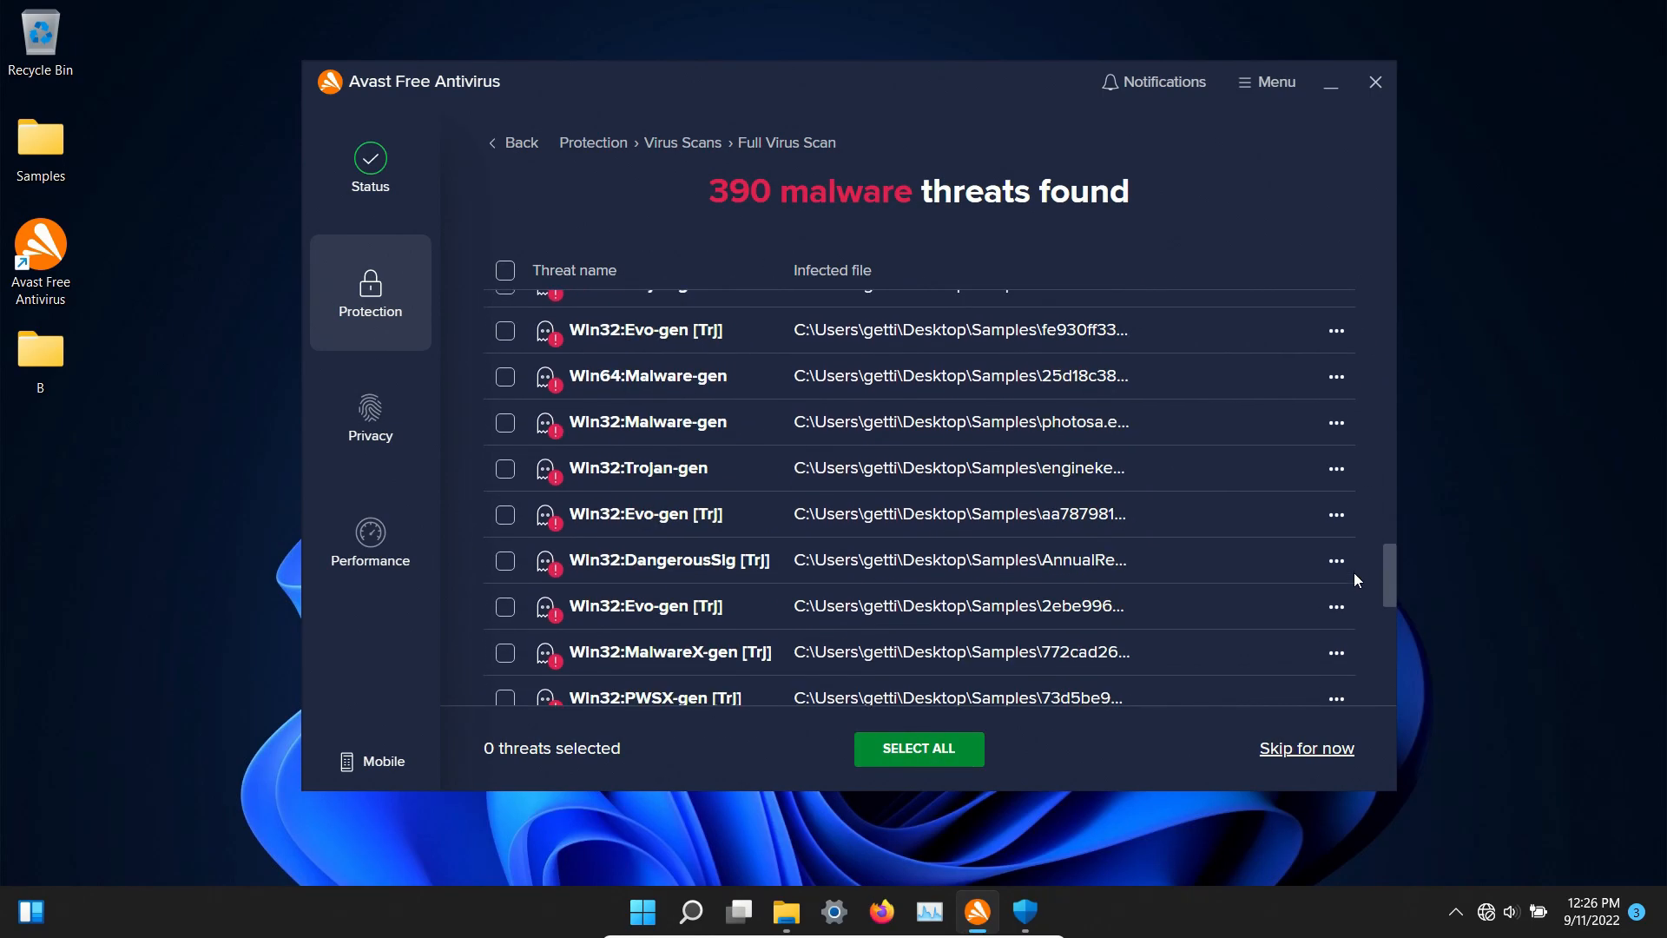
pyautogui.click(917, 749)
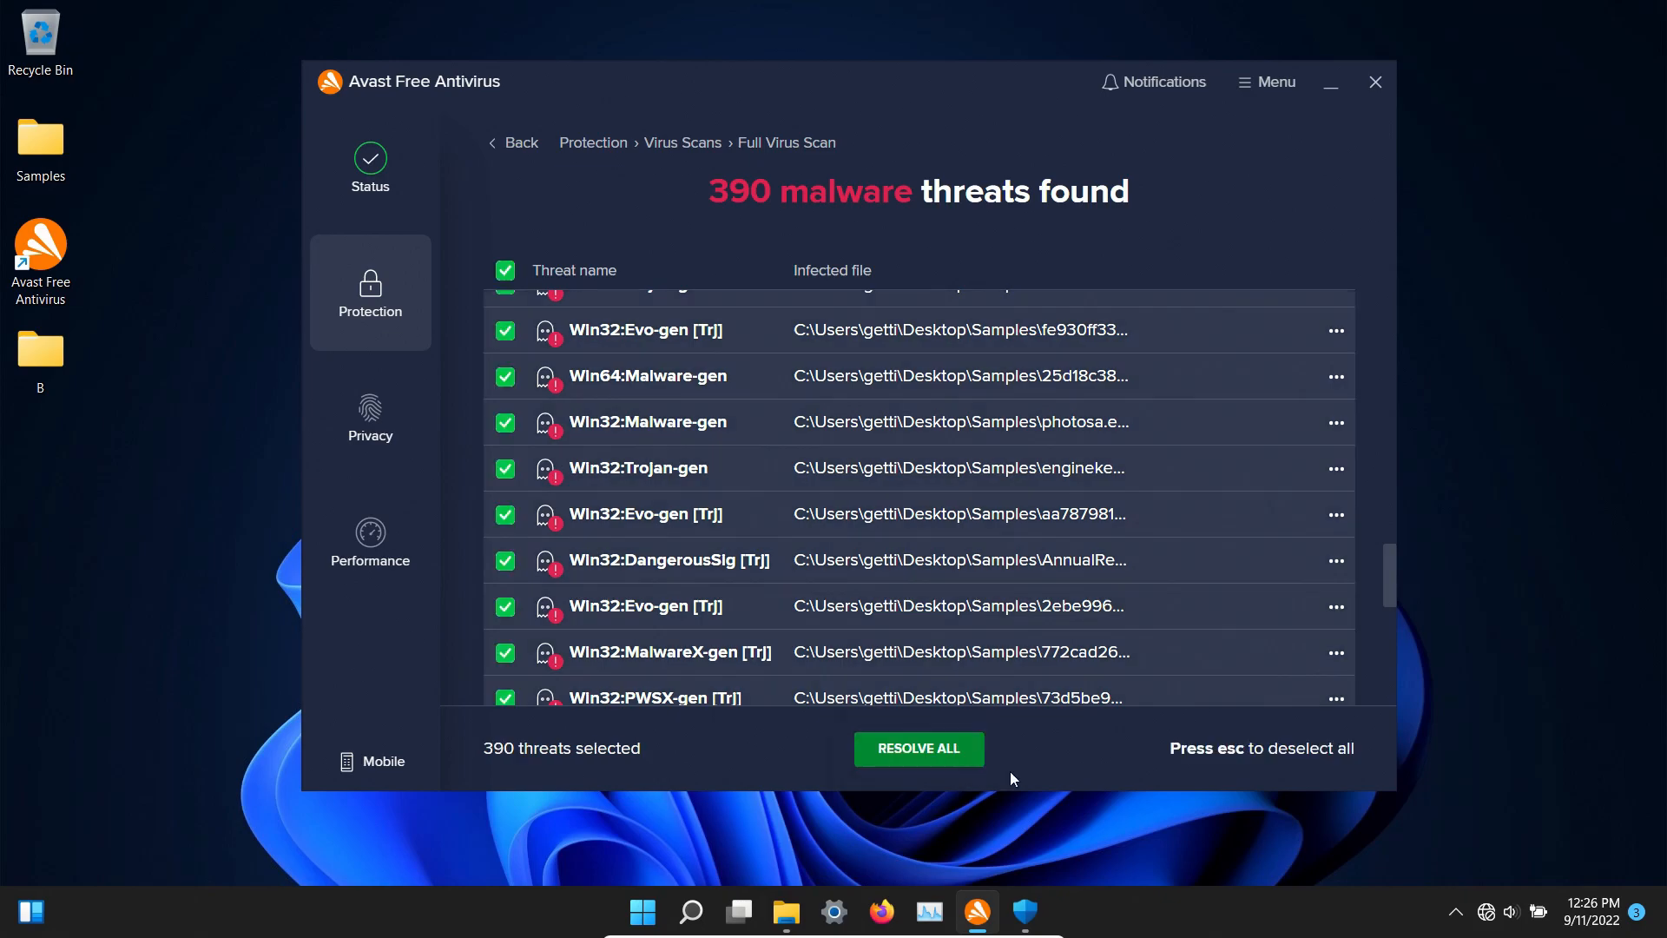
pyautogui.click(917, 749)
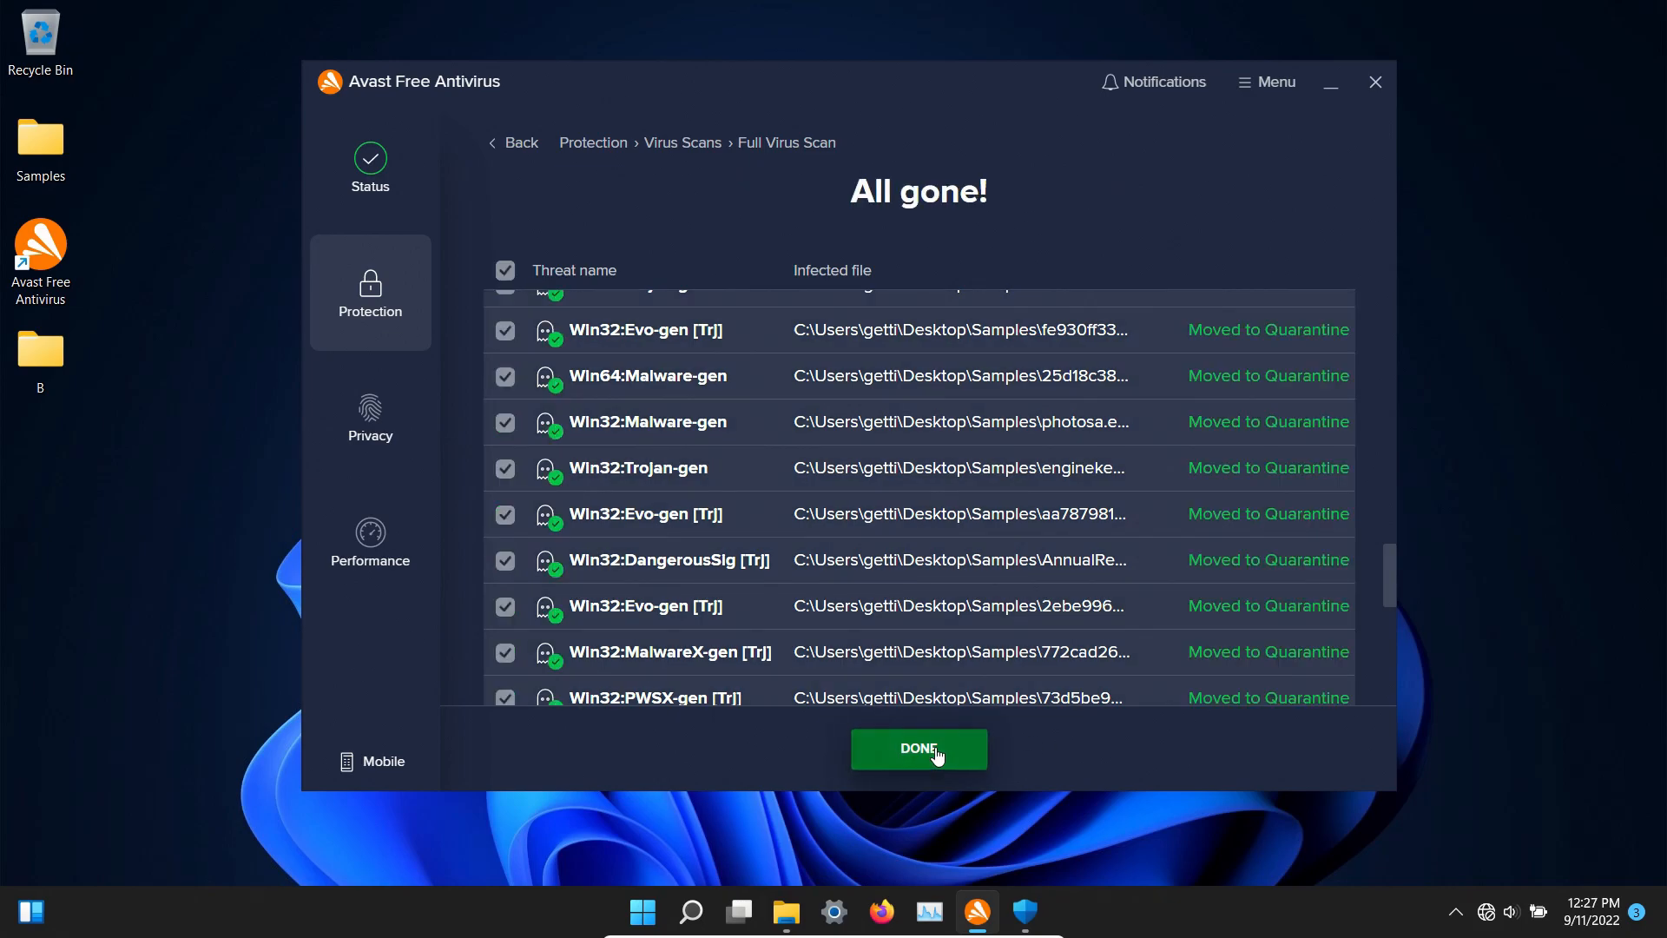
pyautogui.click(917, 748)
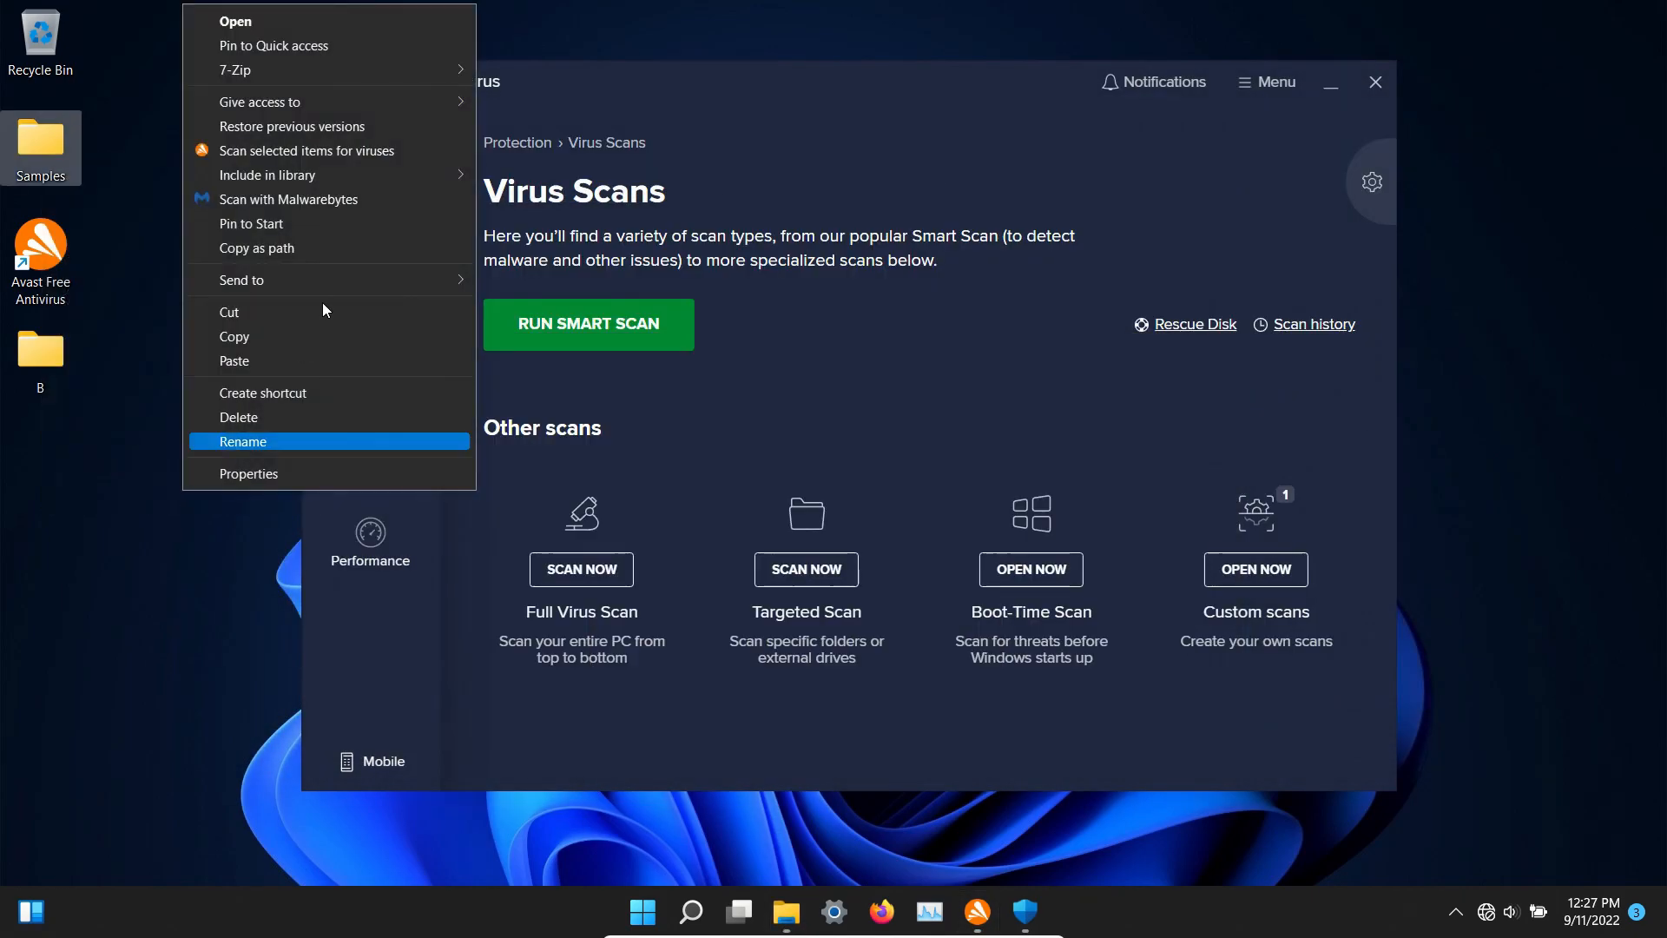
# Rescan the Samples folder finding no malware, then reopen it from the desktop showing 25 files
pyautogui.click(309, 149)
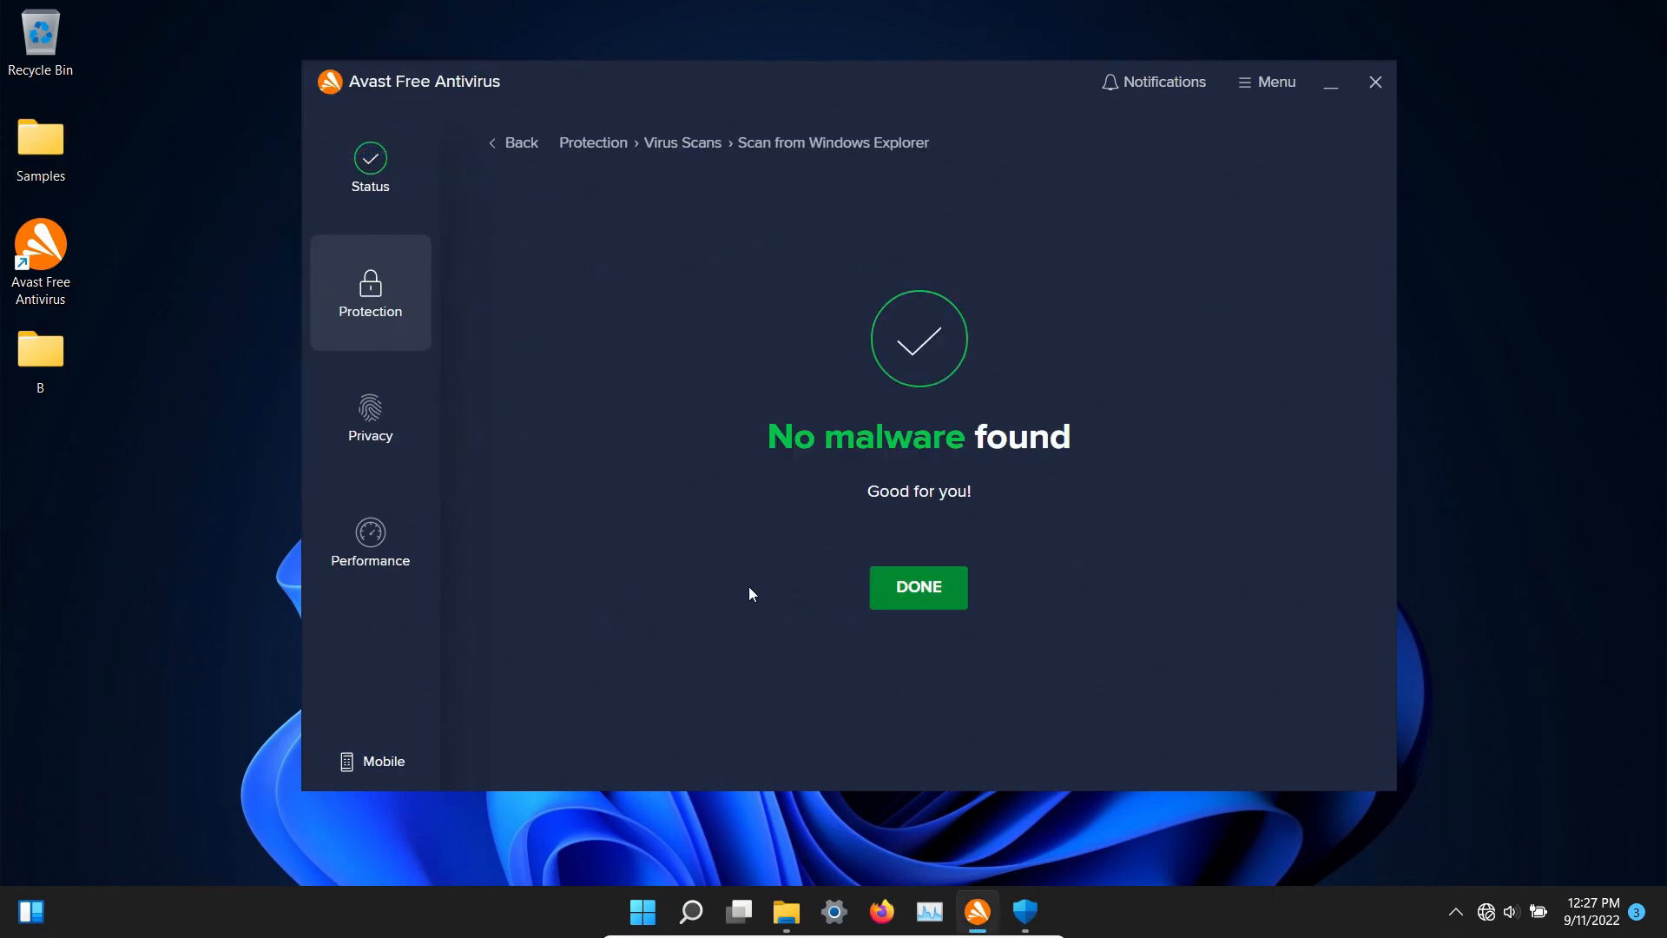
pyautogui.moveTo(917, 587)
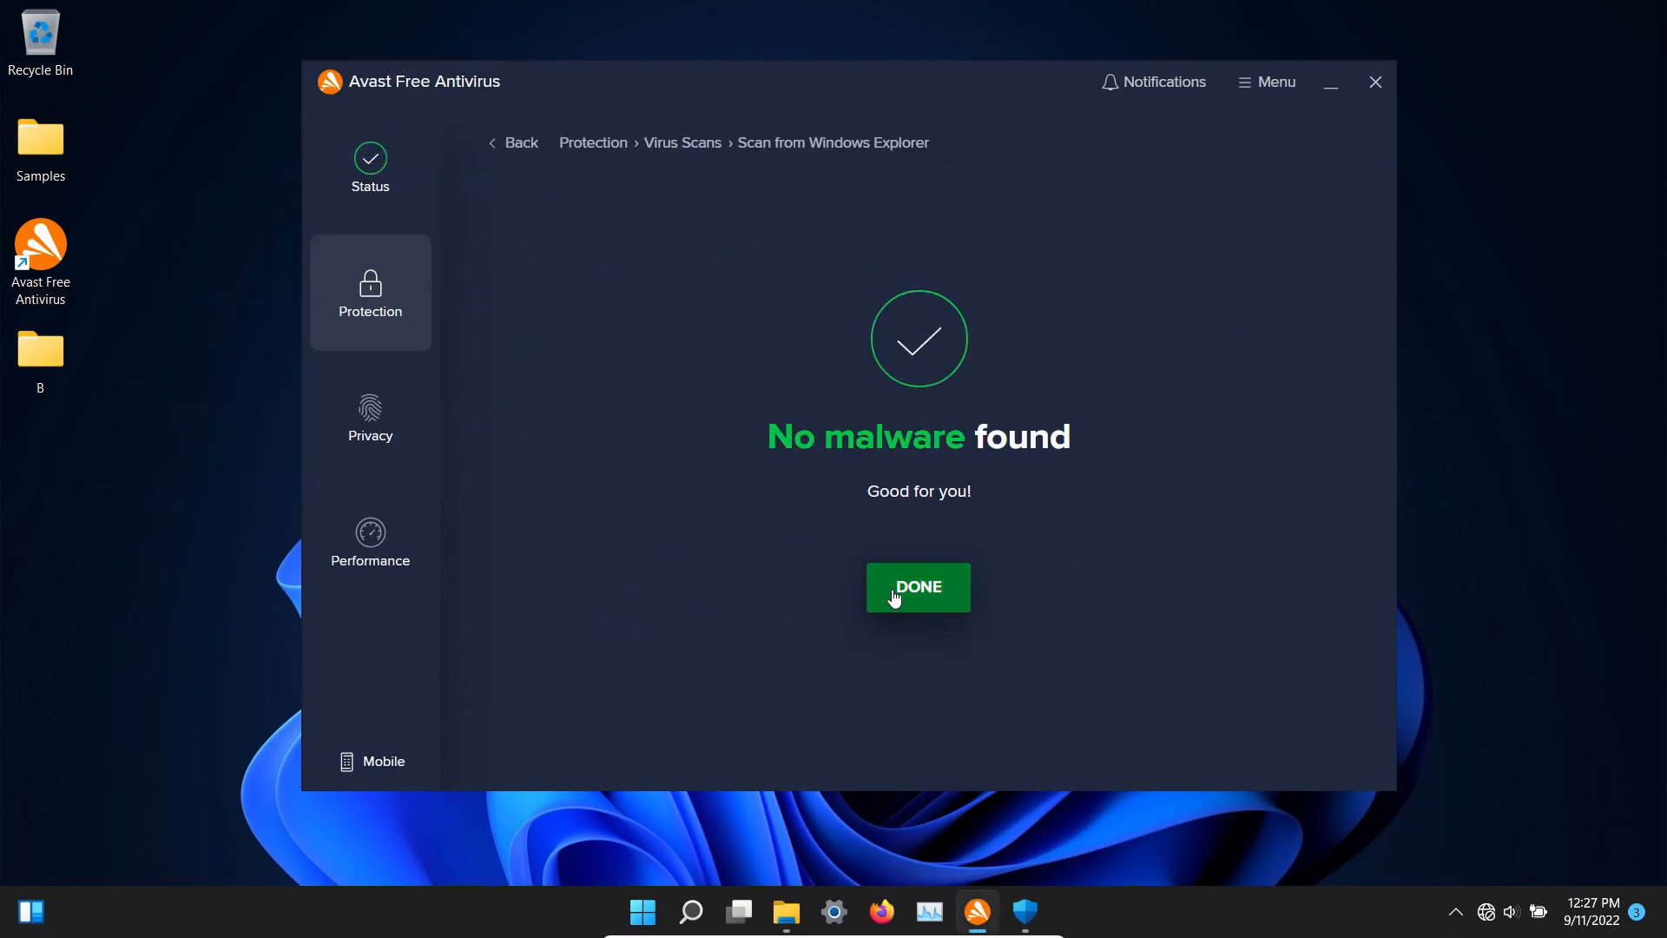
pyautogui.click(917, 587)
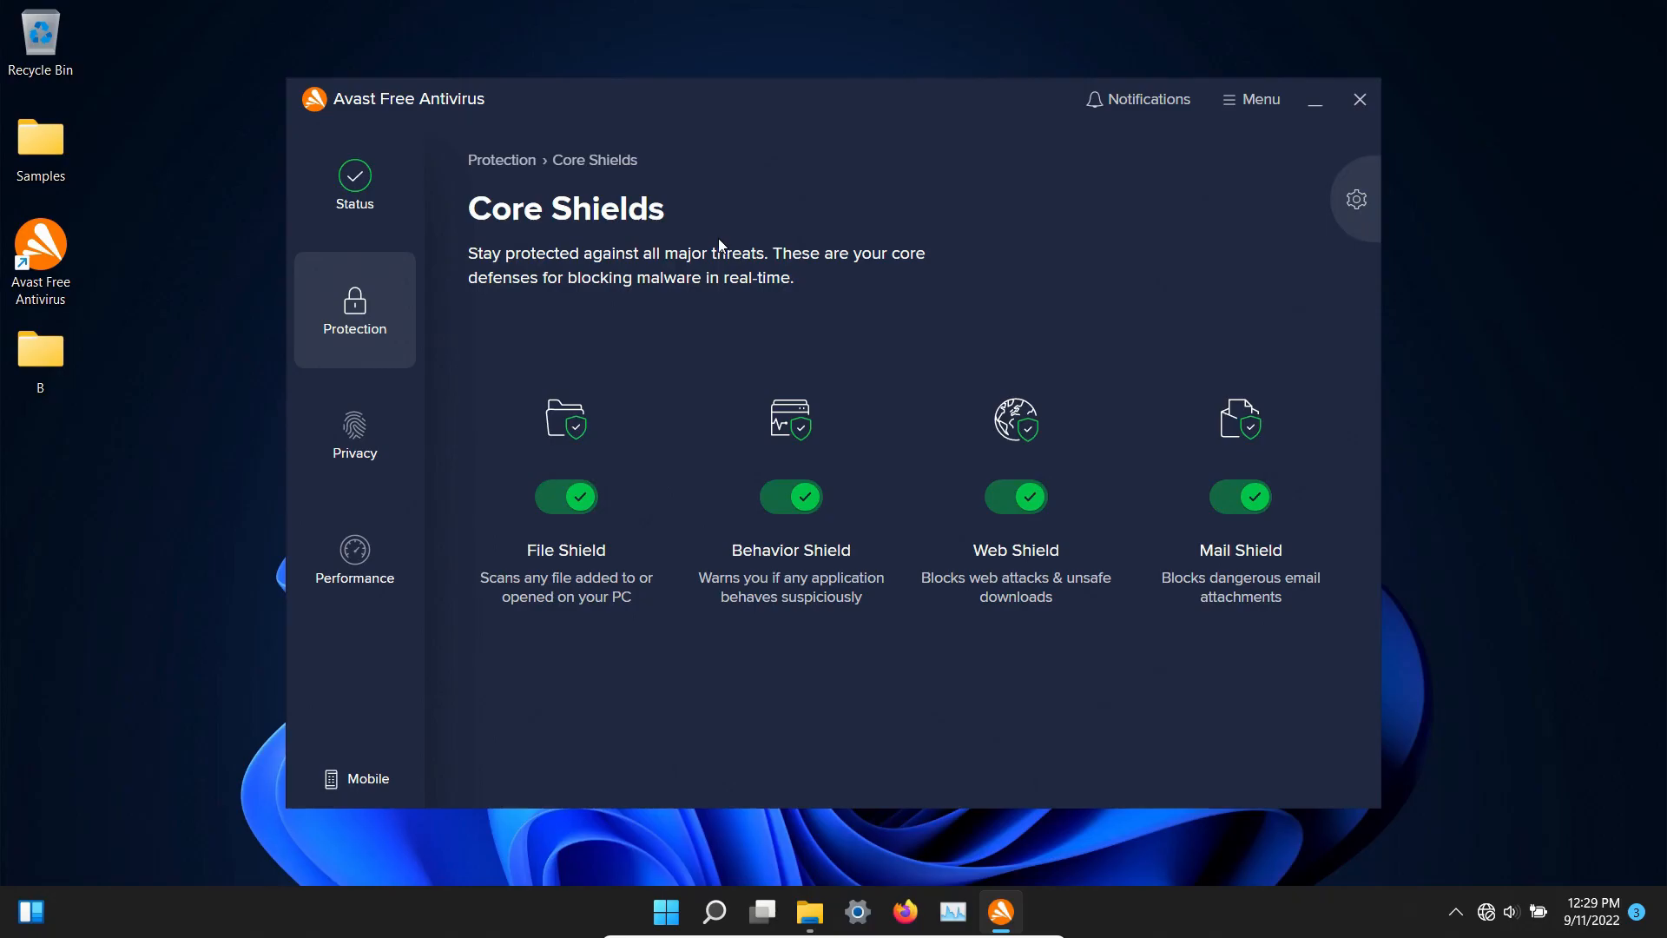
pyautogui.doubleClick(40, 139)
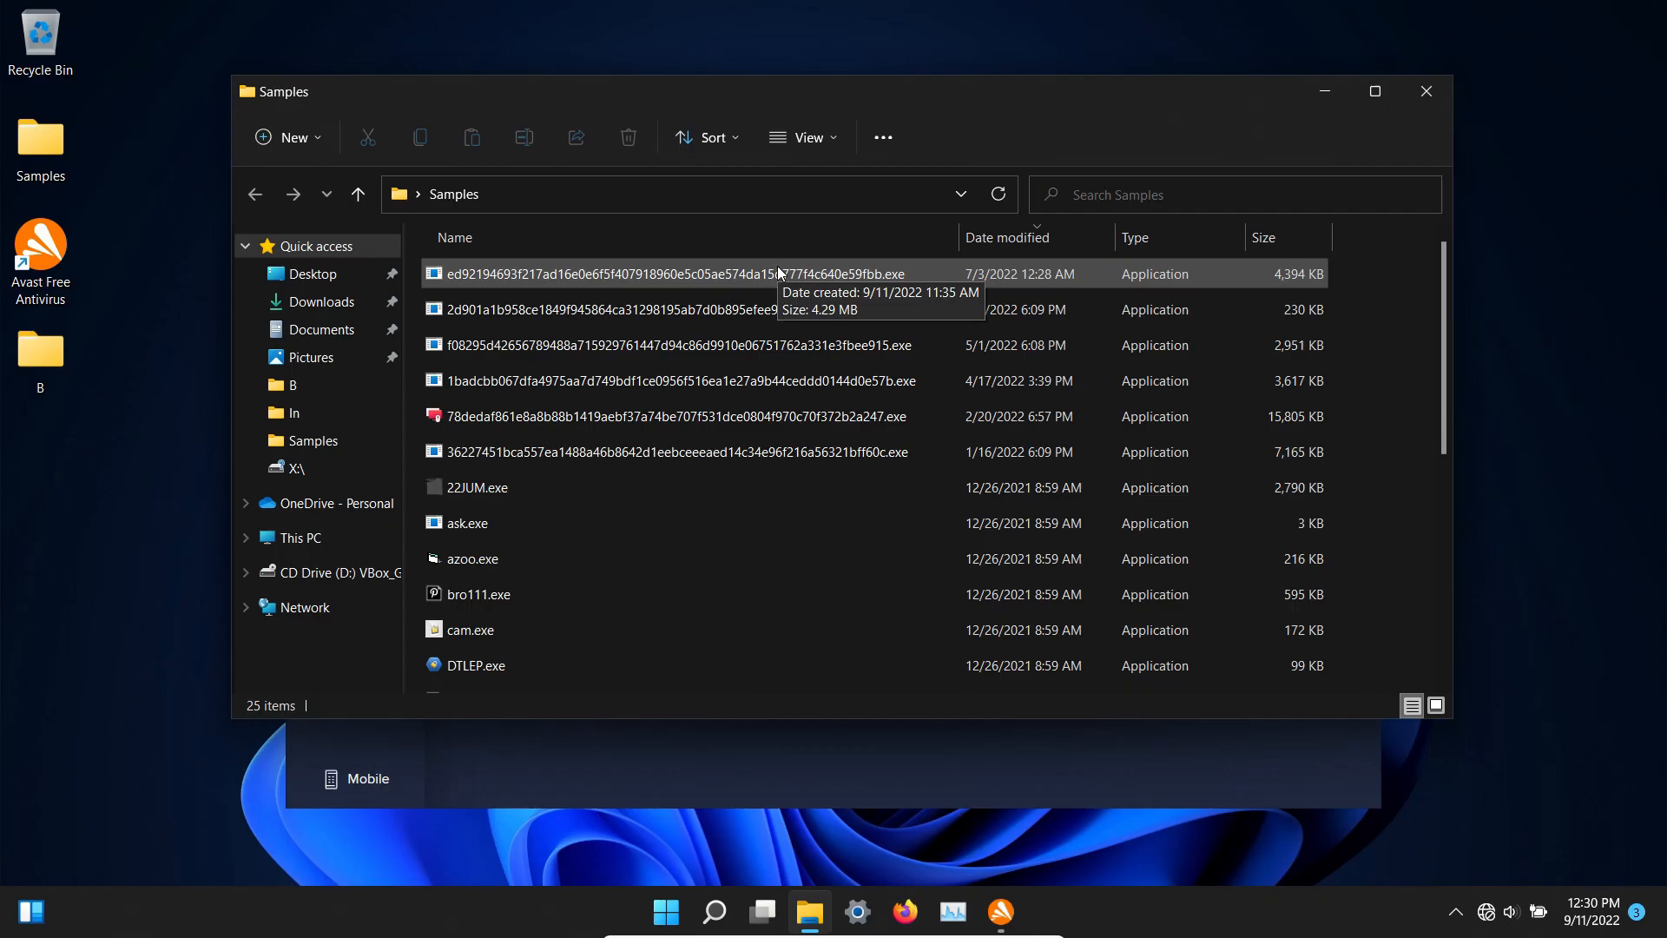
# Run remaining samples such as cam.exe and WinStore.exe, acknowledging Avast's Threat secured notice
pyautogui.click(472, 557)
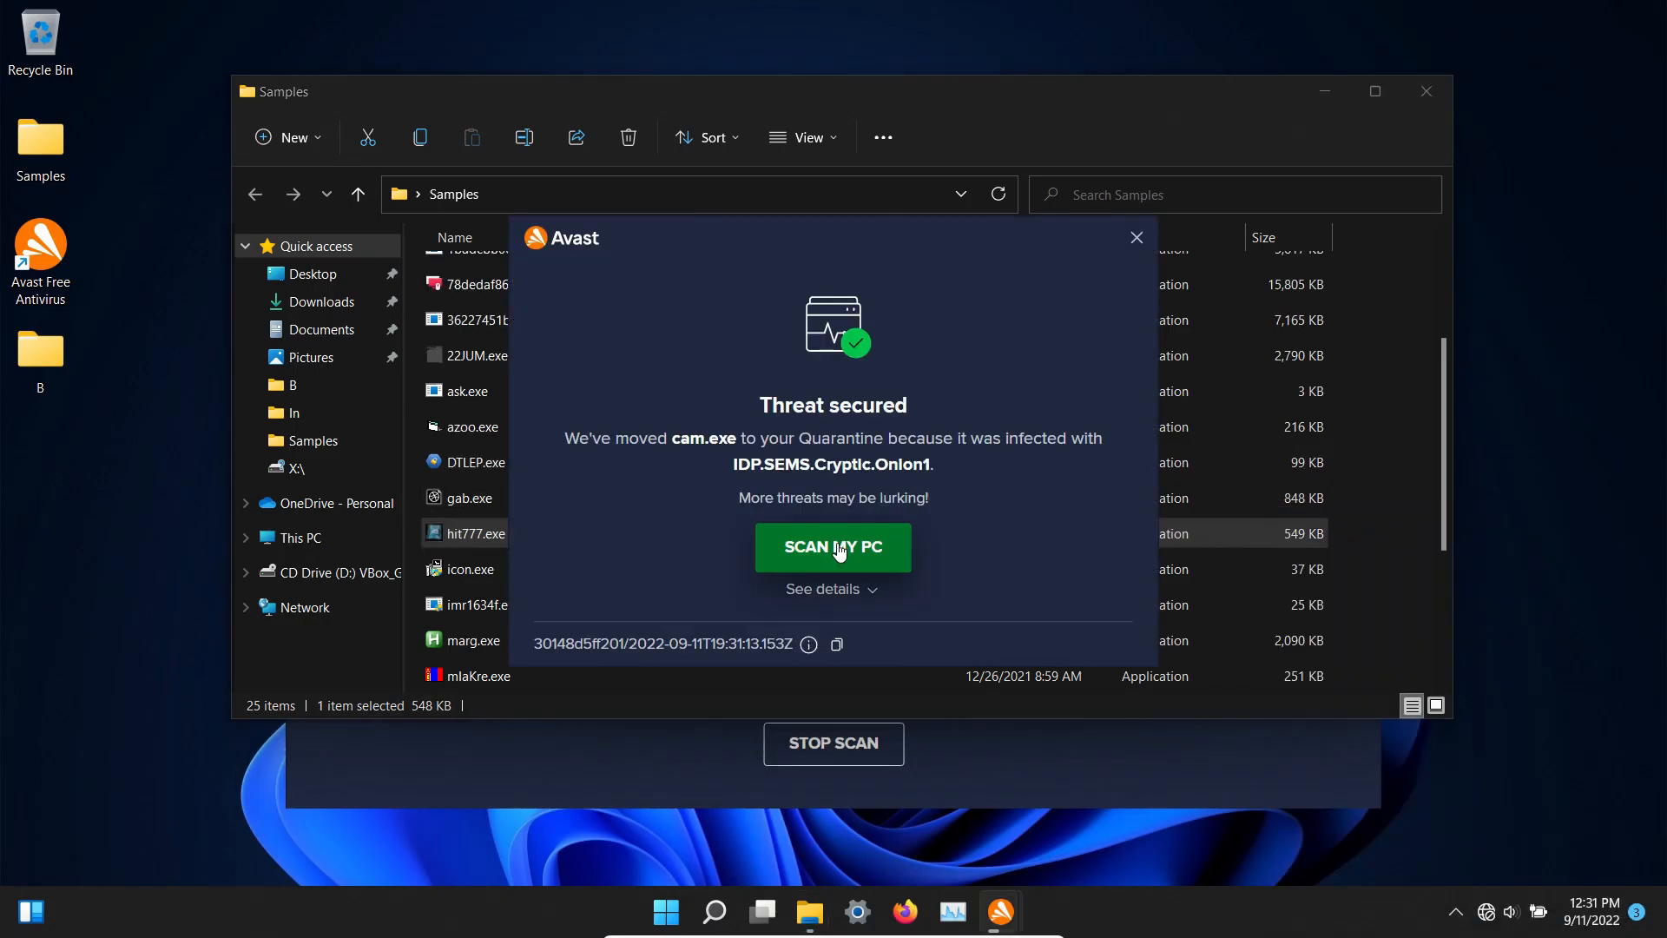
pyautogui.click(1135, 238)
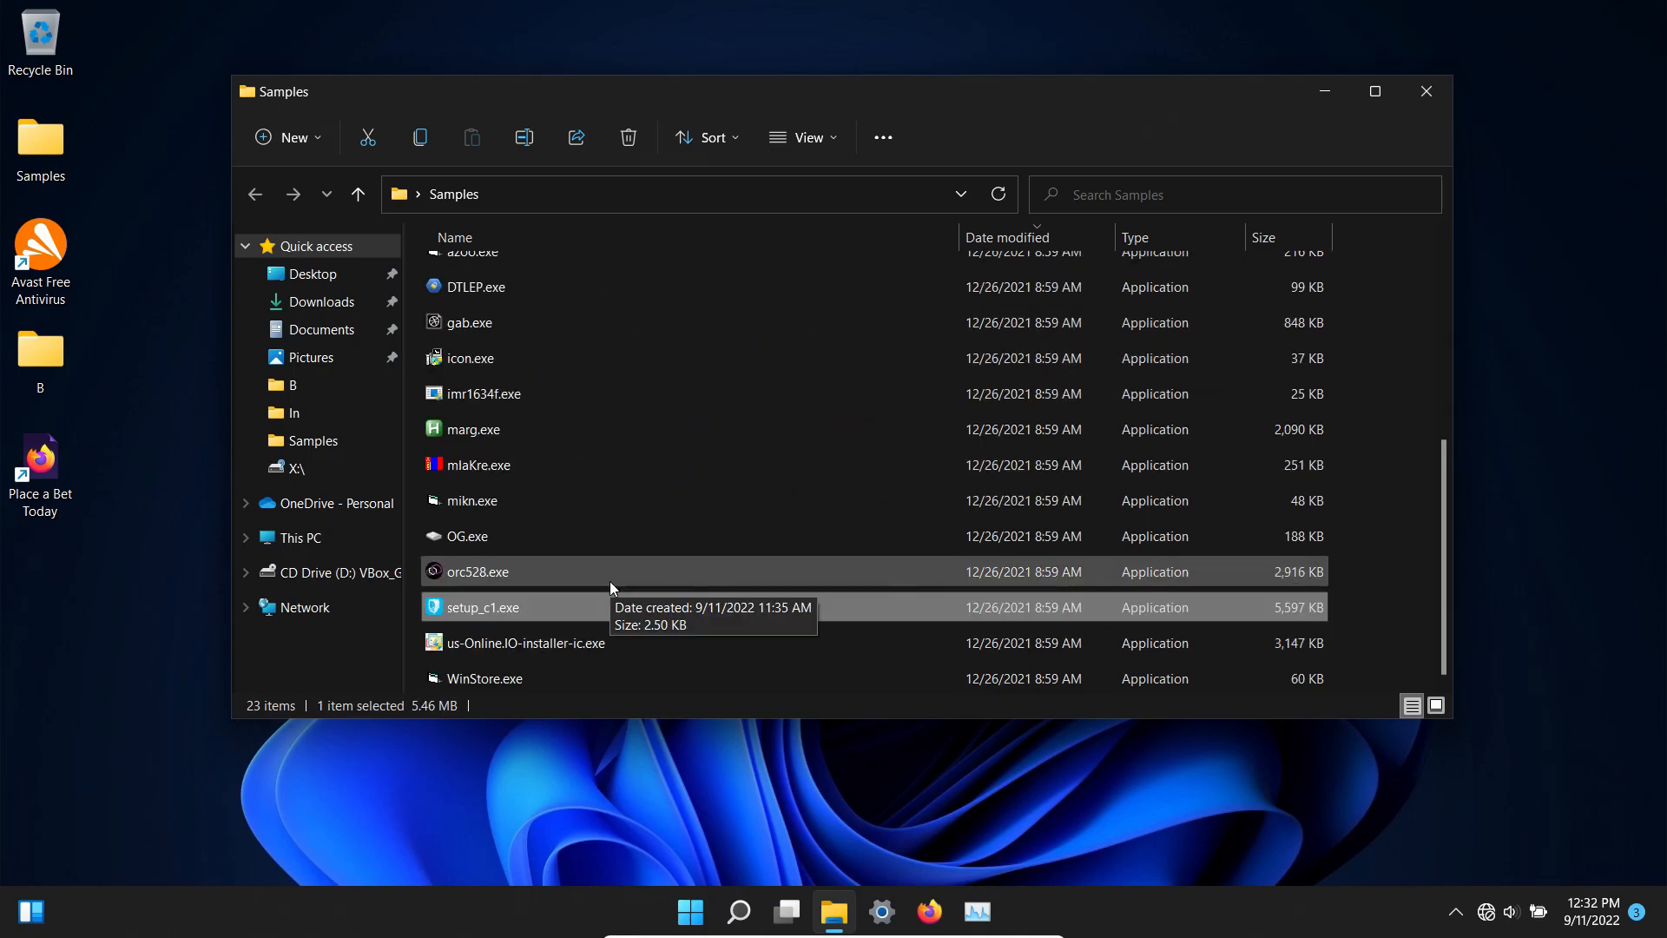
pyautogui.click(484, 679)
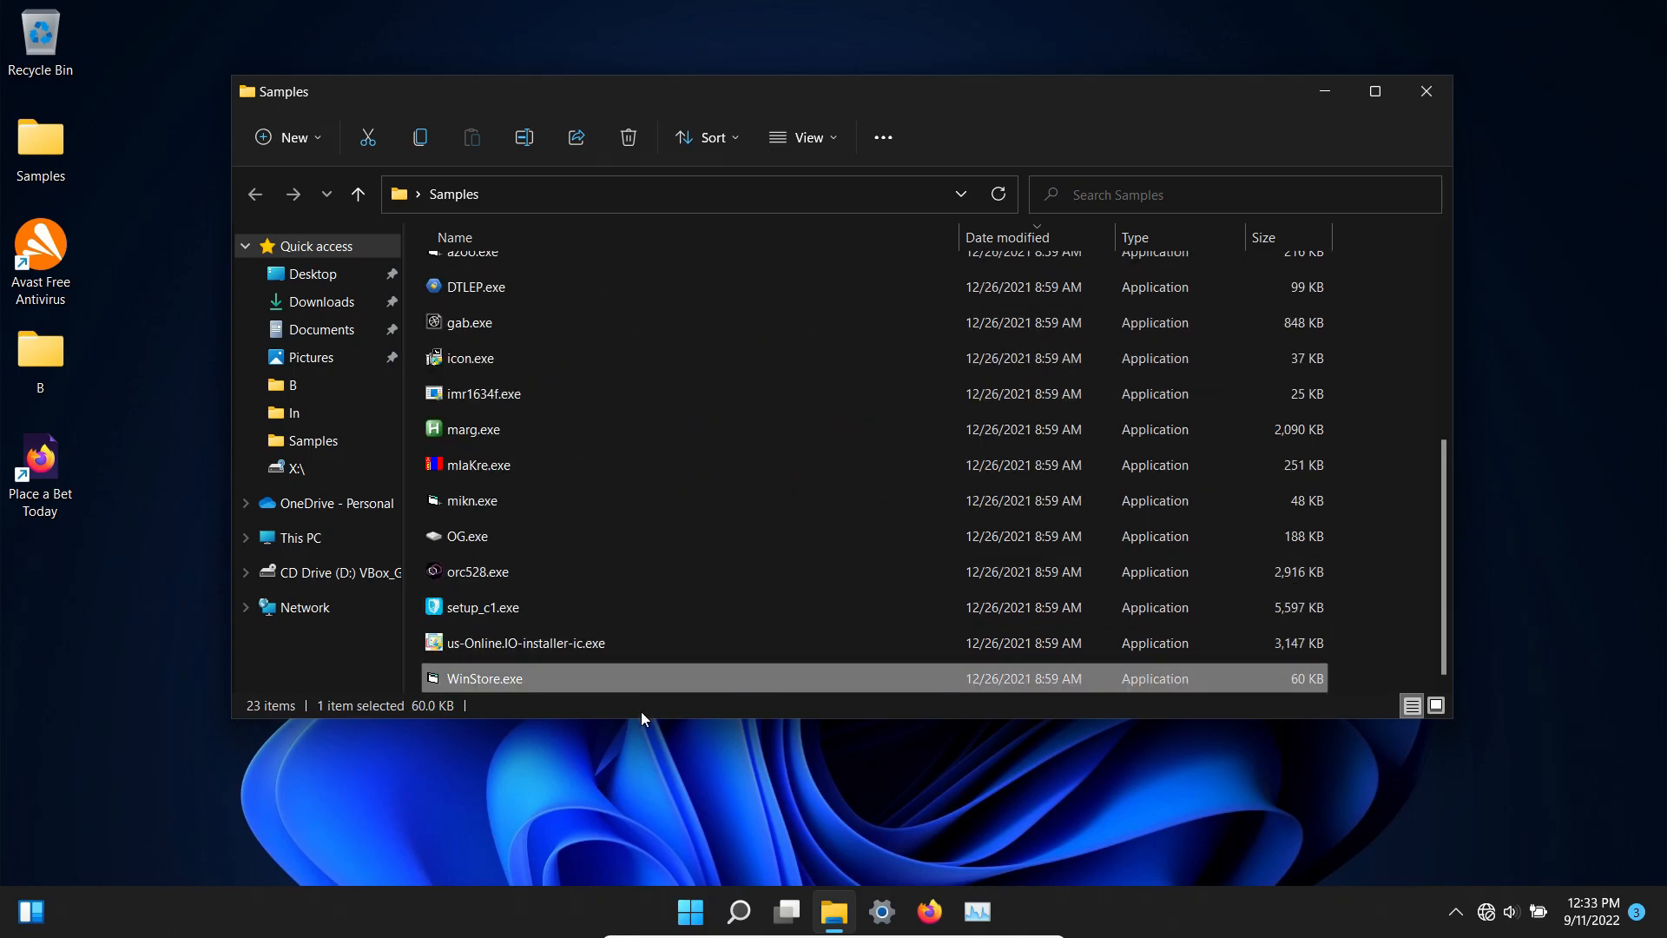